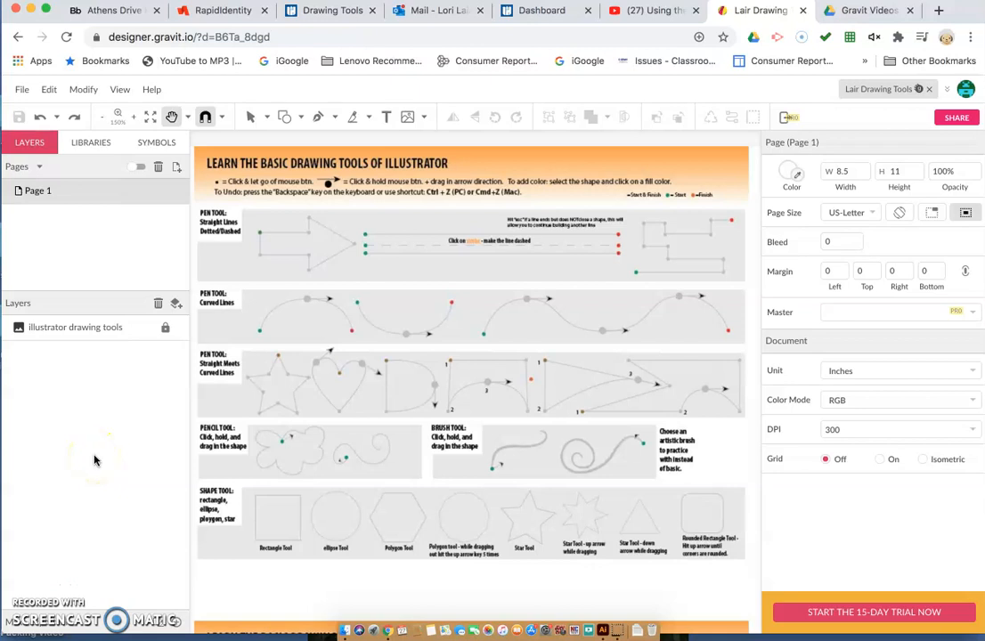
pyautogui.moveTo(124, 421)
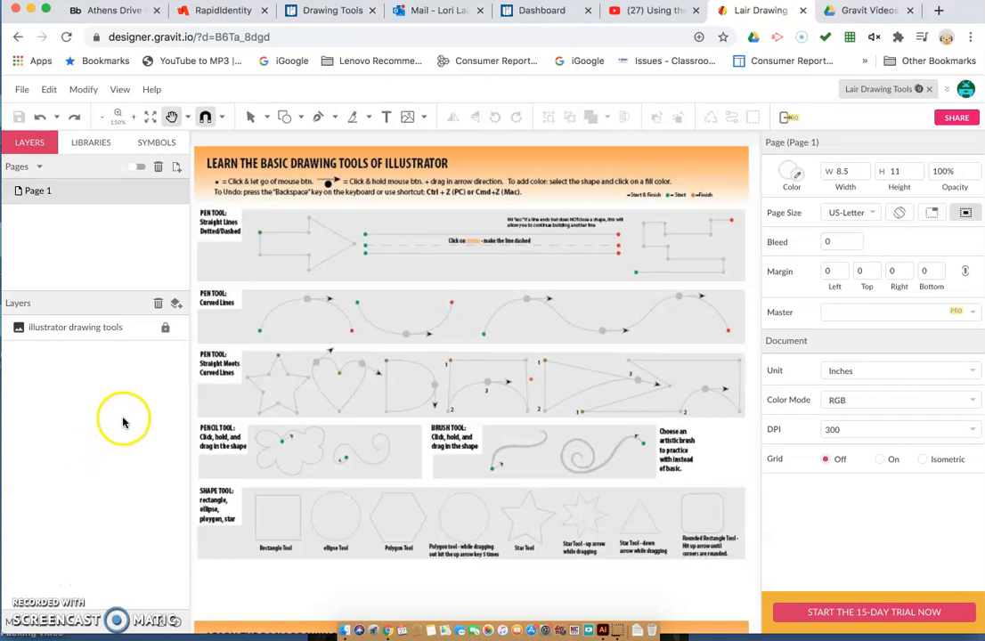
pyautogui.moveTo(361, 272)
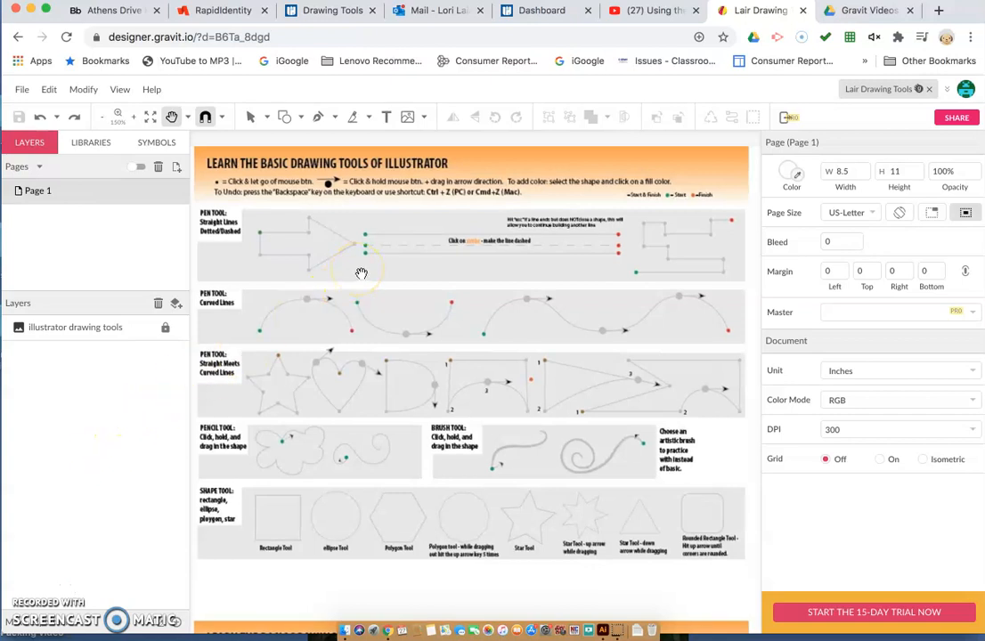
pyautogui.moveTo(337, 287)
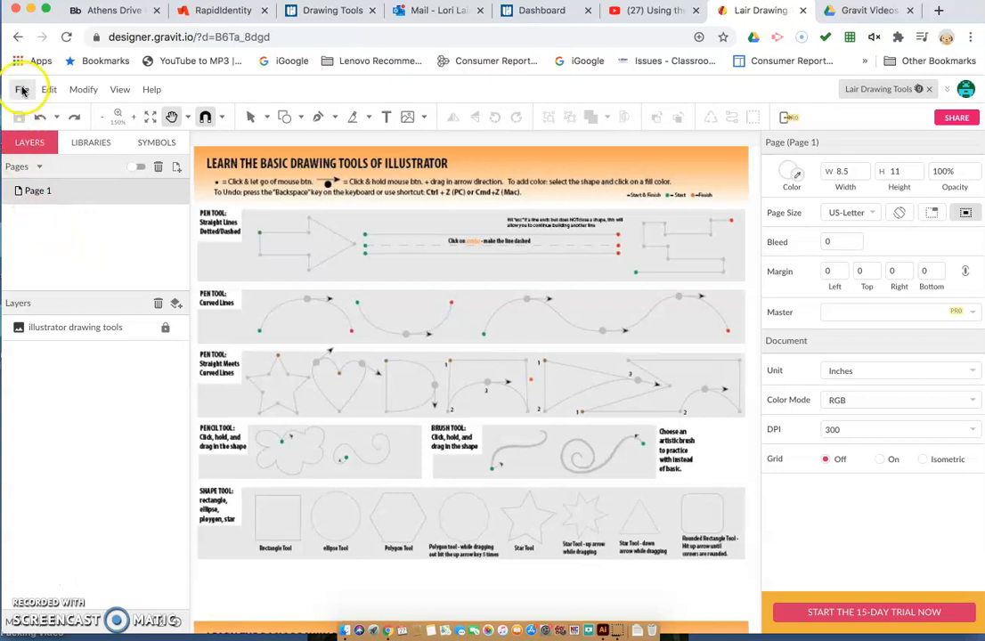
# - Save the design to the cloud as a new file named 'Lair Drawing Tools'
pyautogui.click(22, 89)
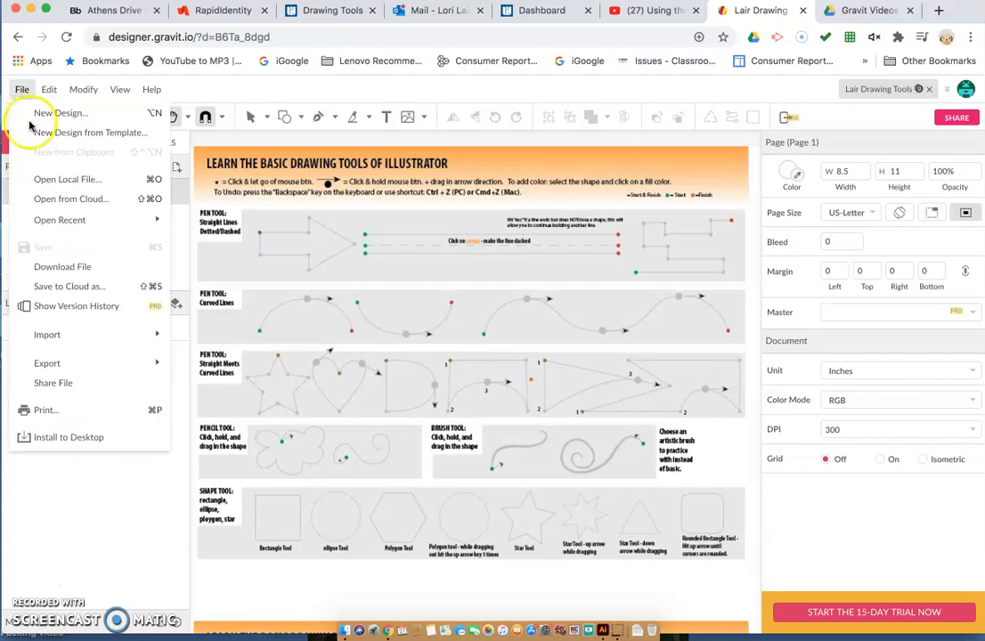
pyautogui.click(70, 286)
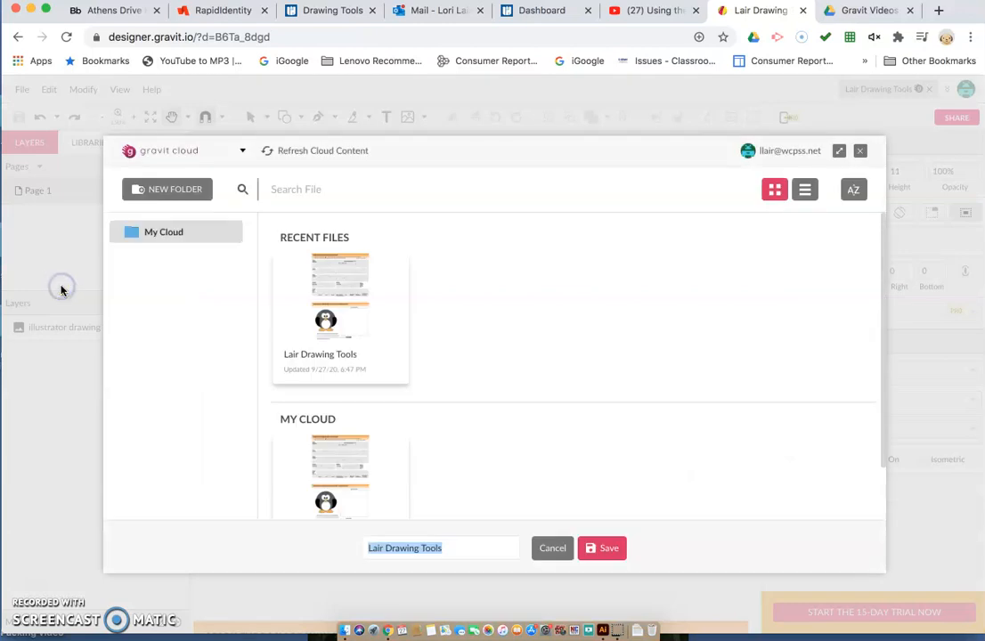
pyautogui.moveTo(219, 430)
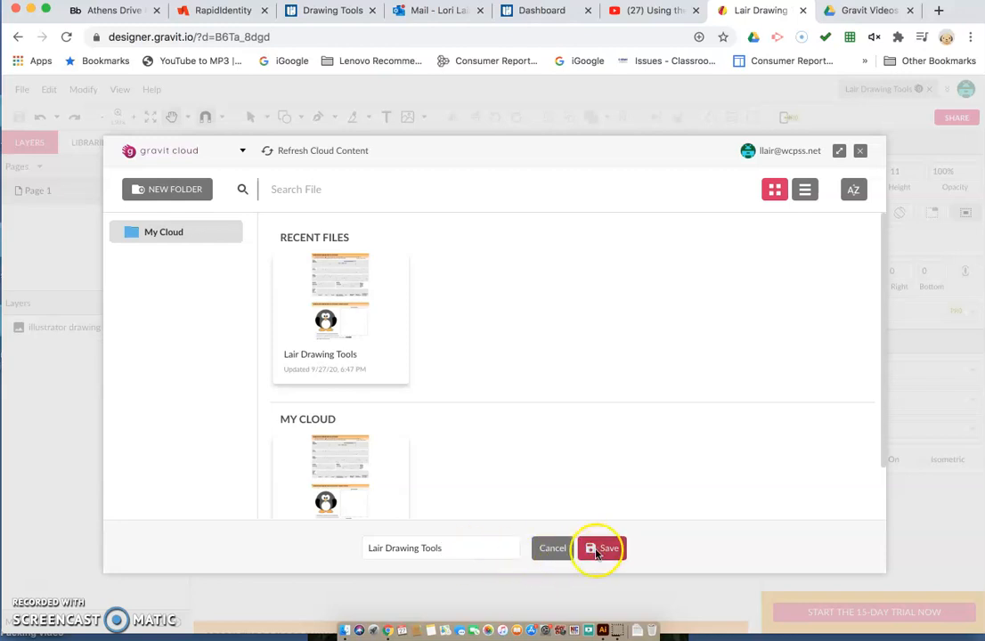
pyautogui.click(601, 547)
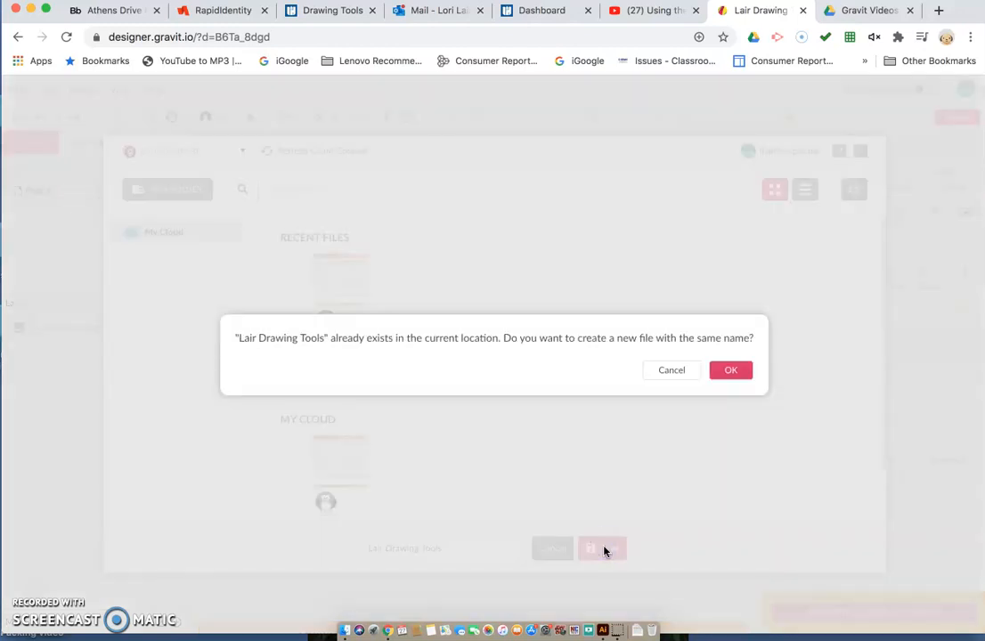
pyautogui.click(730, 370)
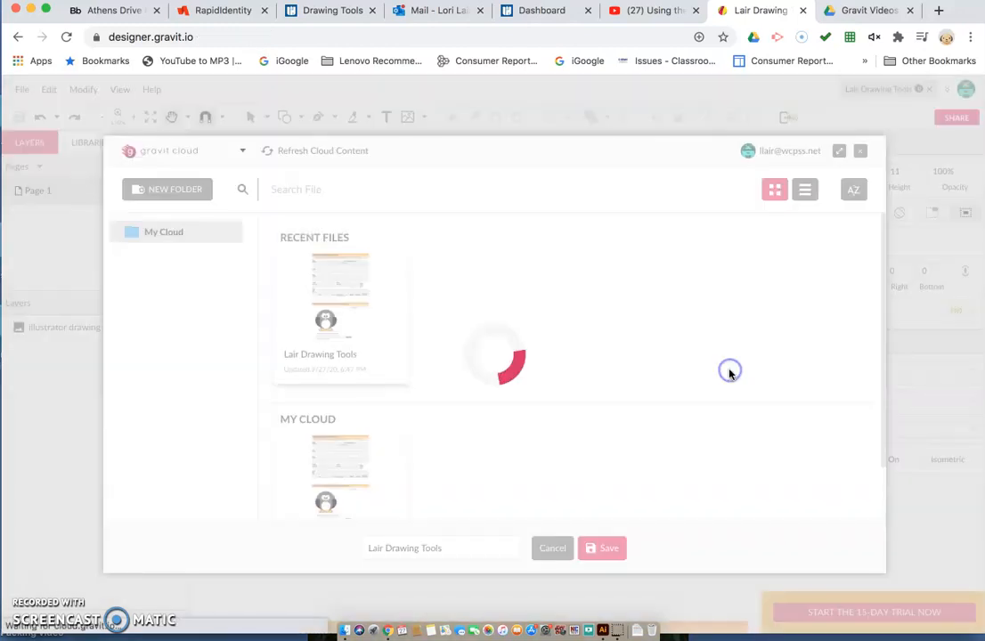
pyautogui.click(602, 548)
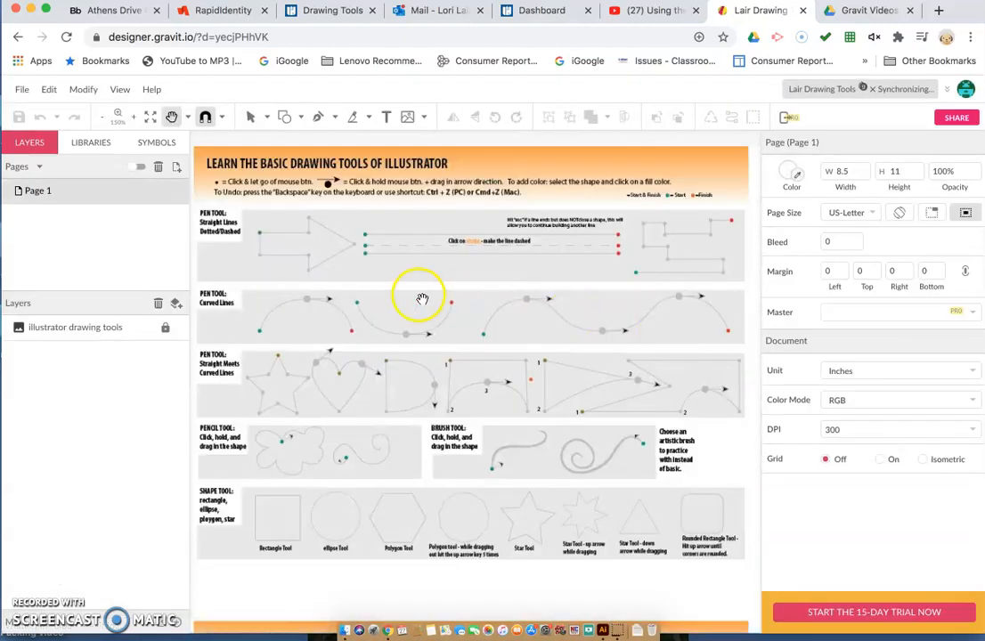
pyautogui.moveTo(279, 242)
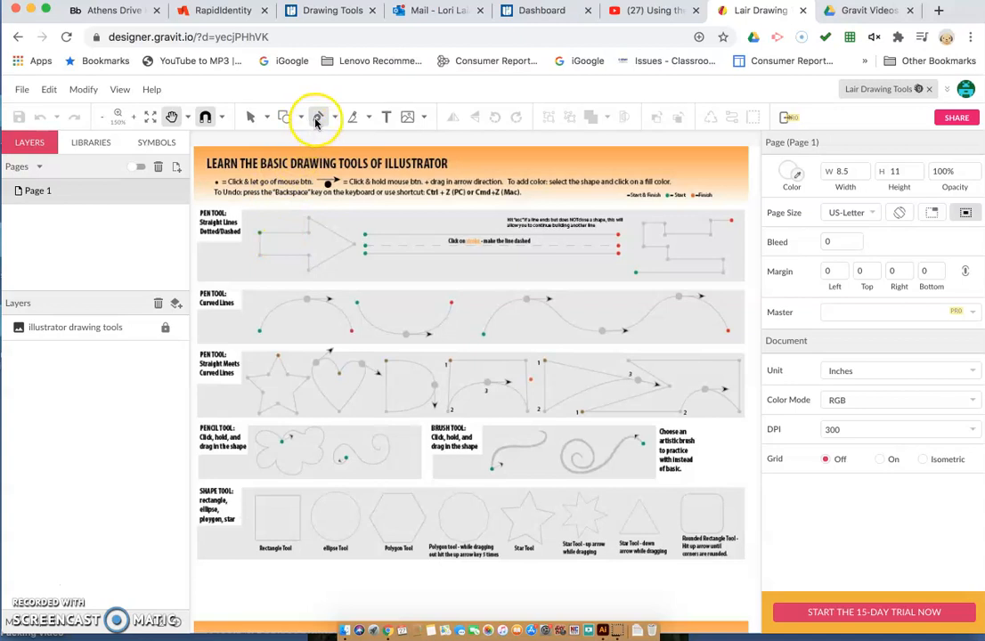
# - Trace straight segments around the arrow template with the Pen tool
pyautogui.click(315, 117)
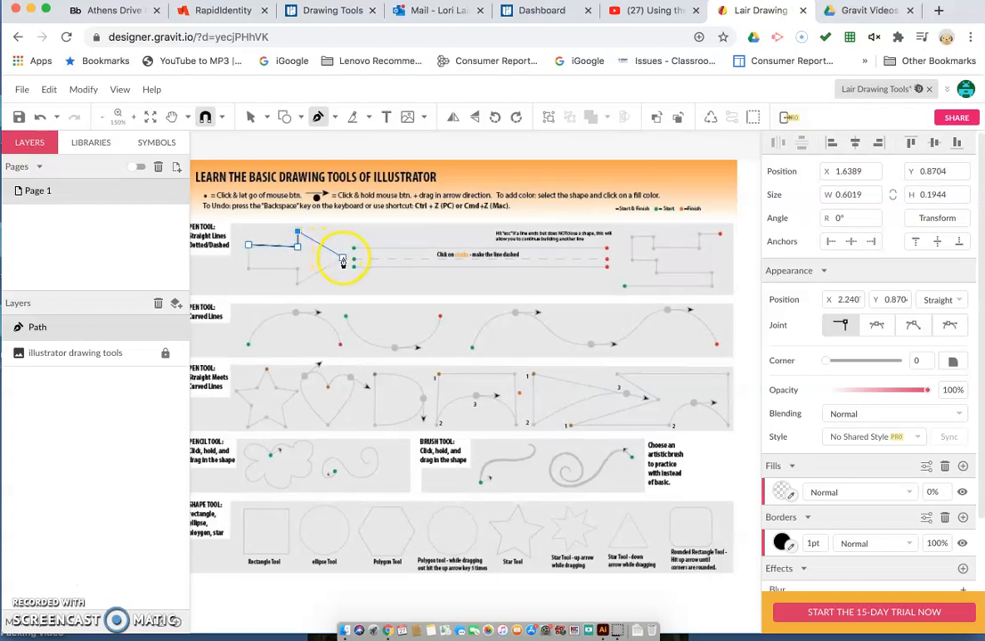
pyautogui.moveTo(343, 258); pyautogui.dragTo(298, 288)
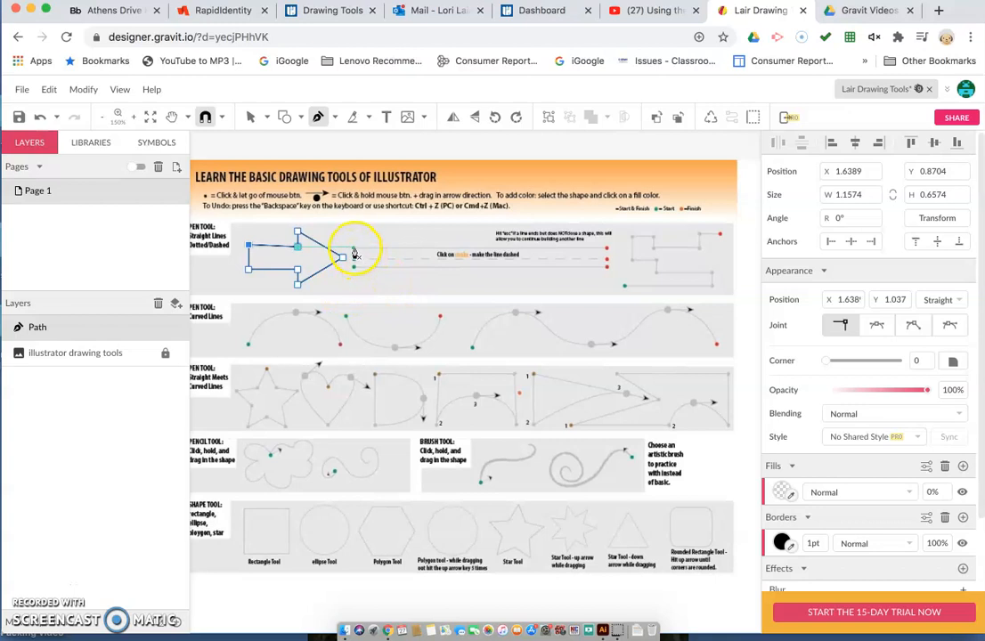
# - Close the arrow at its first anchor and draw the top and middle horizontal lines
pyautogui.click(352, 248)
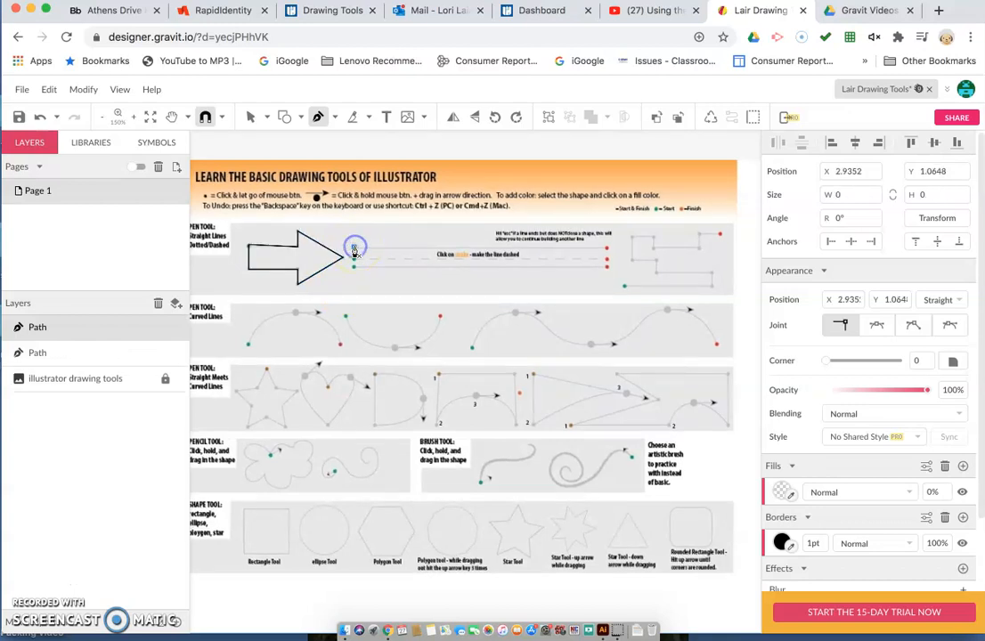
pyautogui.moveTo(354, 248); pyautogui.dragTo(597, 254)
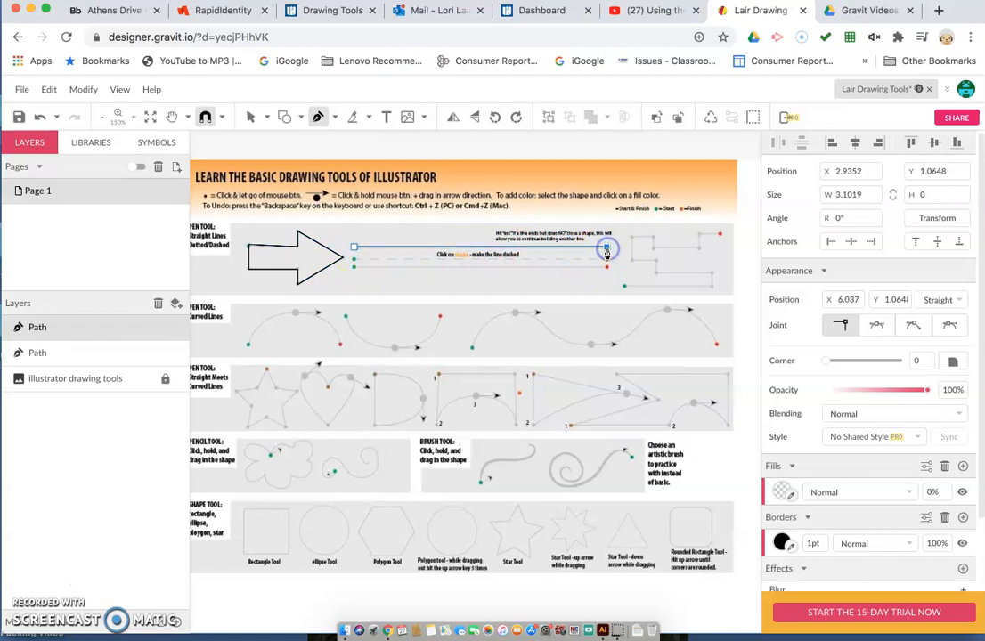
pyautogui.moveTo(349, 264)
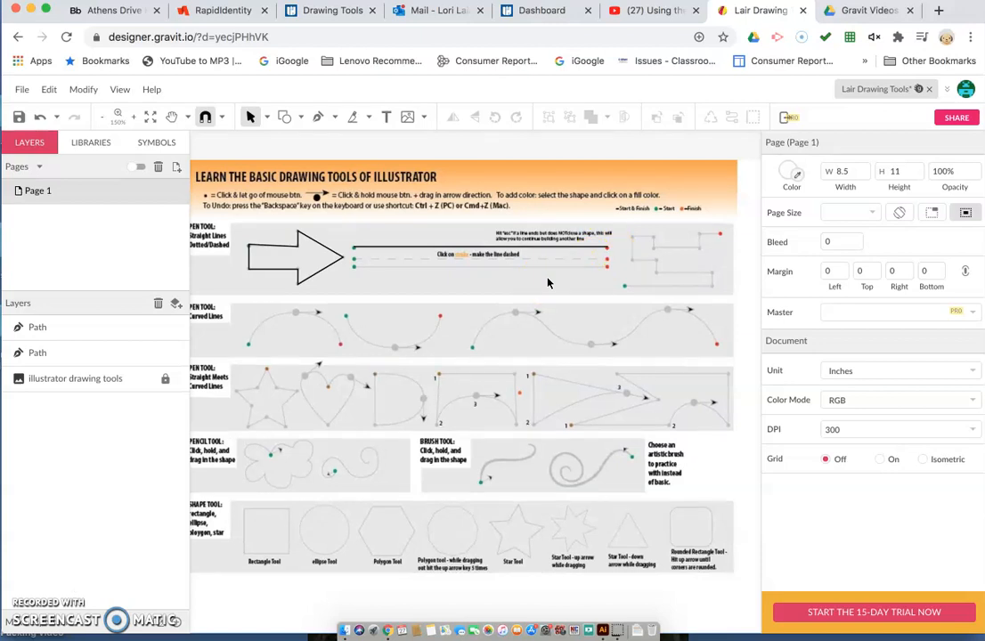
pyautogui.moveTo(529, 283)
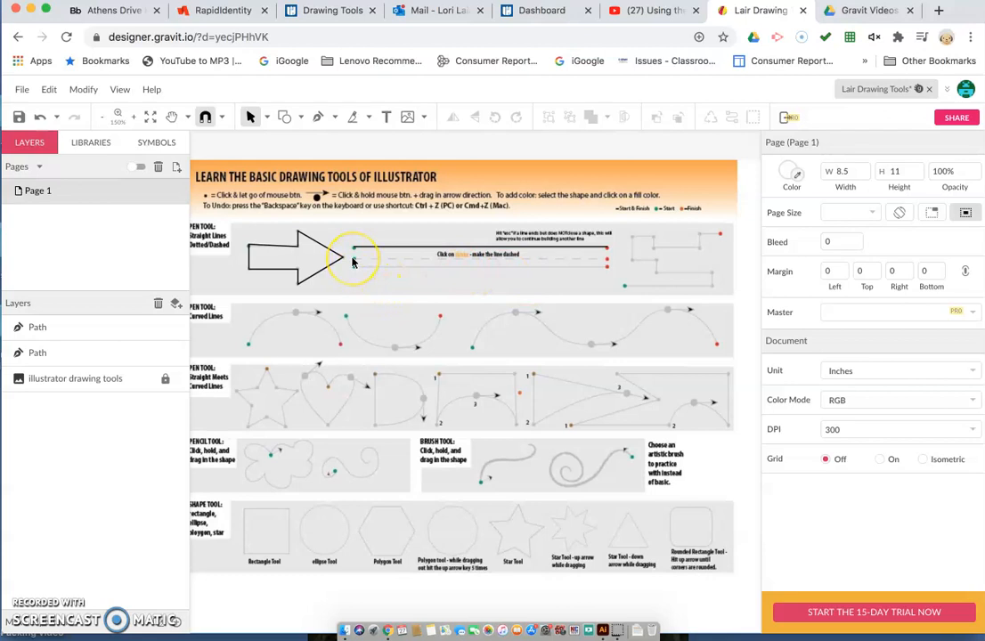
pyautogui.moveTo(322, 196)
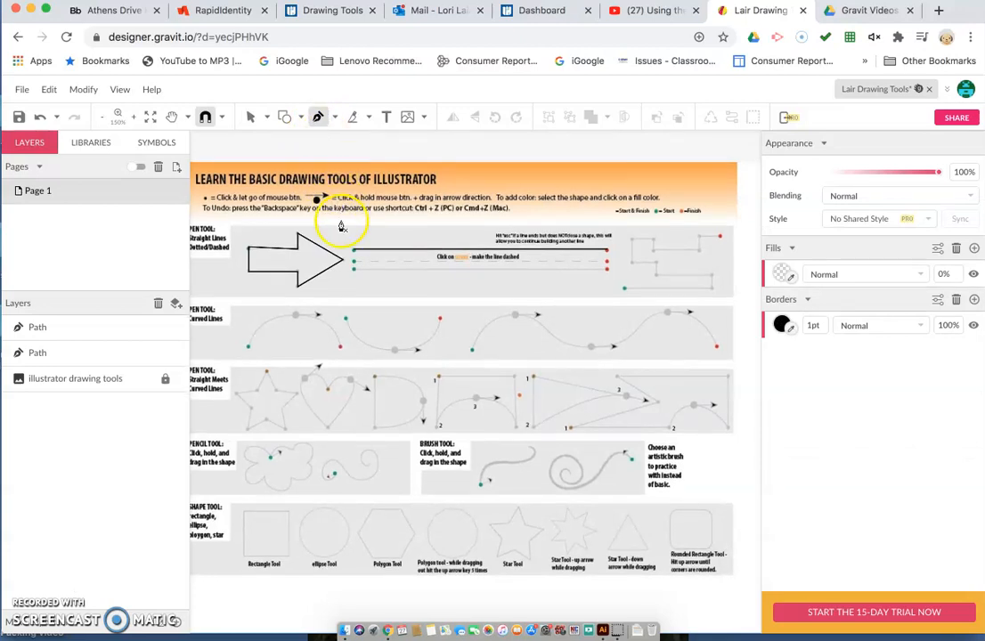
pyautogui.moveTo(354, 265)
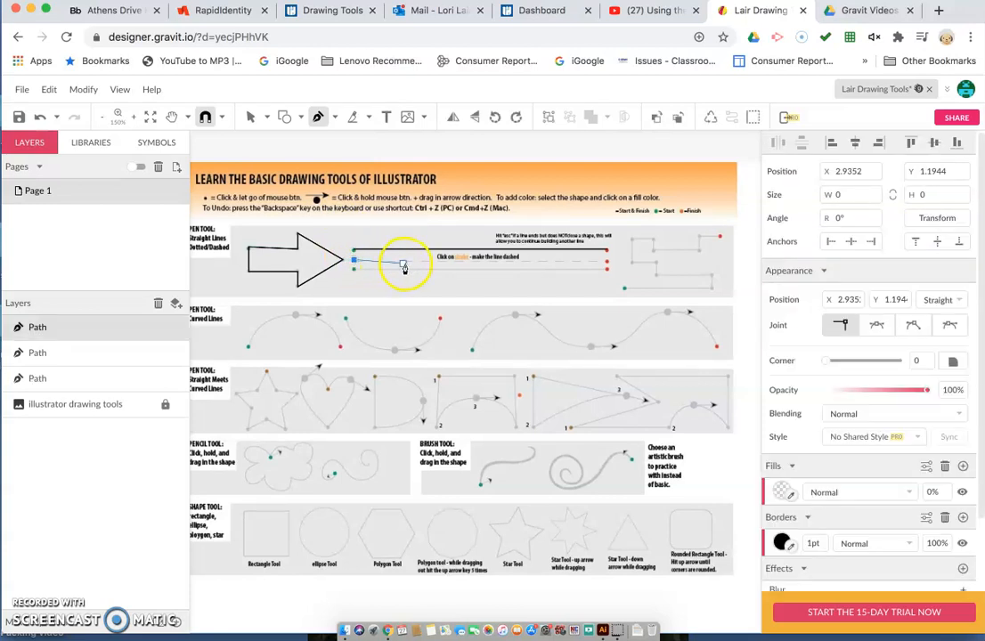
pyautogui.moveTo(404, 261); pyautogui.dragTo(588, 265)
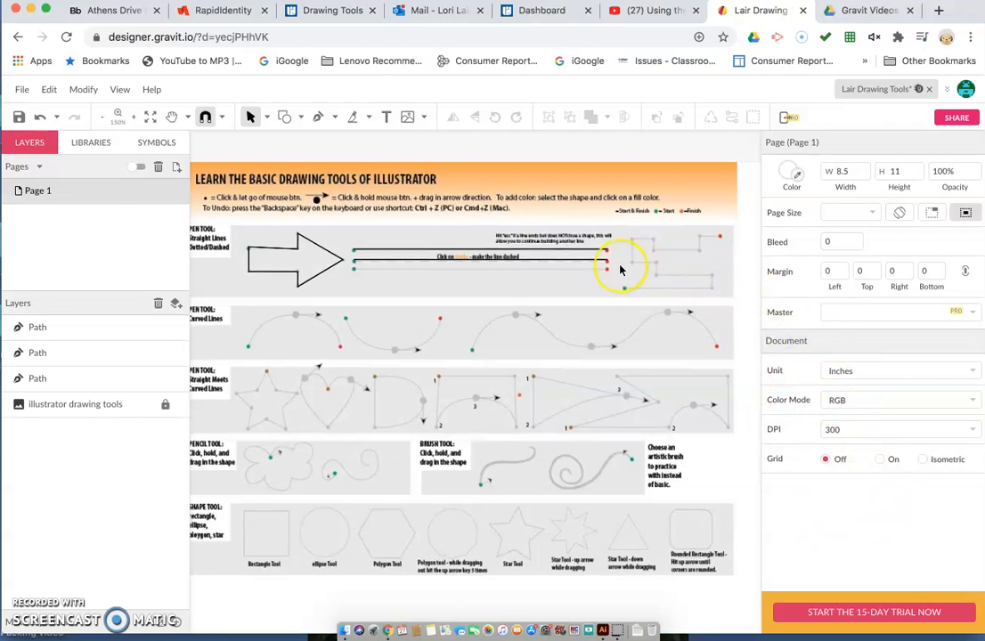
# - Give the middle line a dashed border through the advanced border options
pyautogui.click(591, 261)
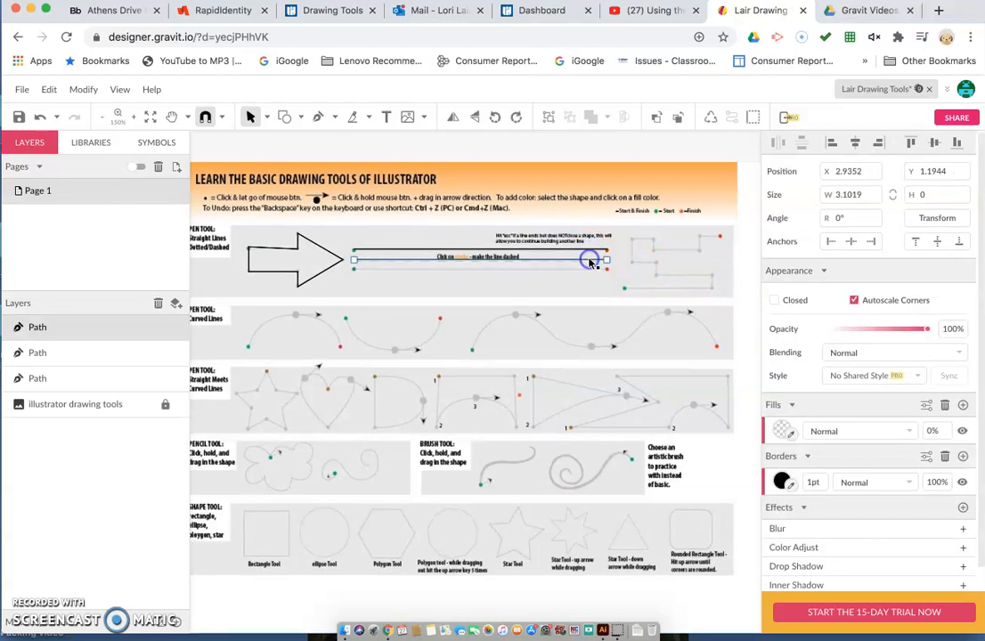
pyautogui.moveTo(705, 277)
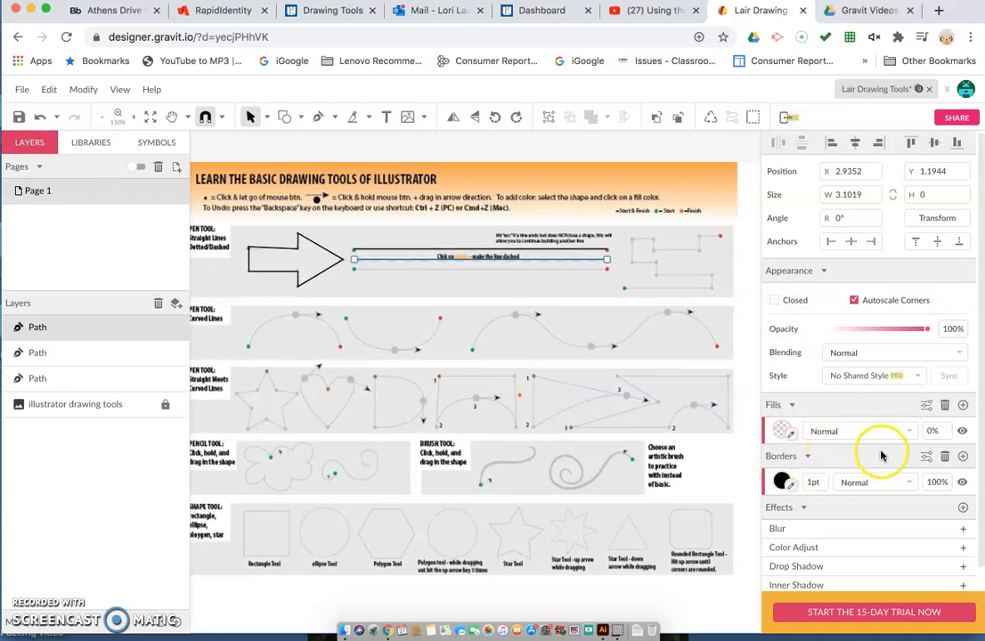
pyautogui.moveTo(923, 457)
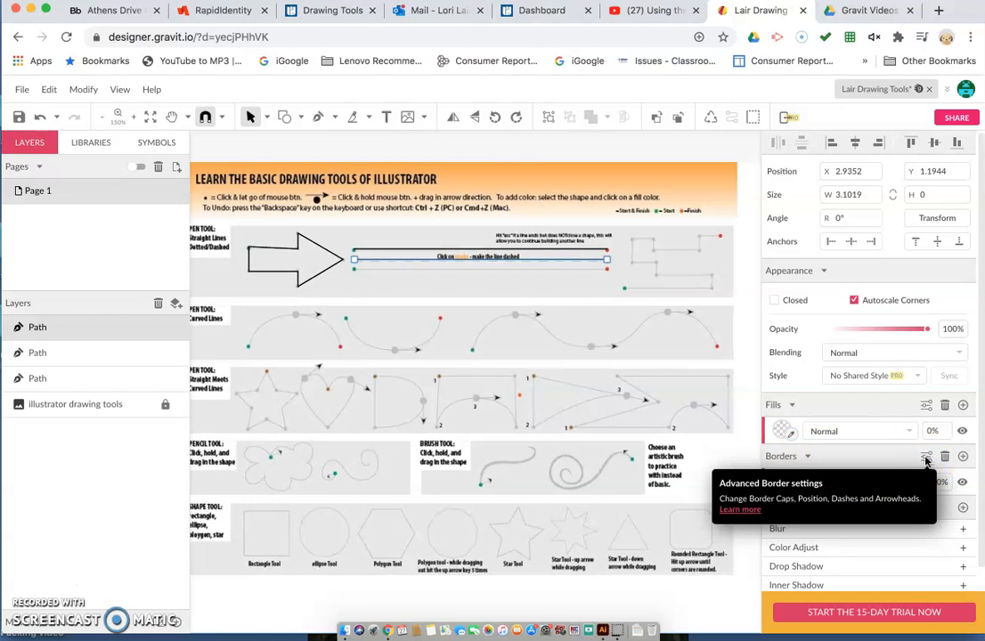
pyautogui.click(924, 457)
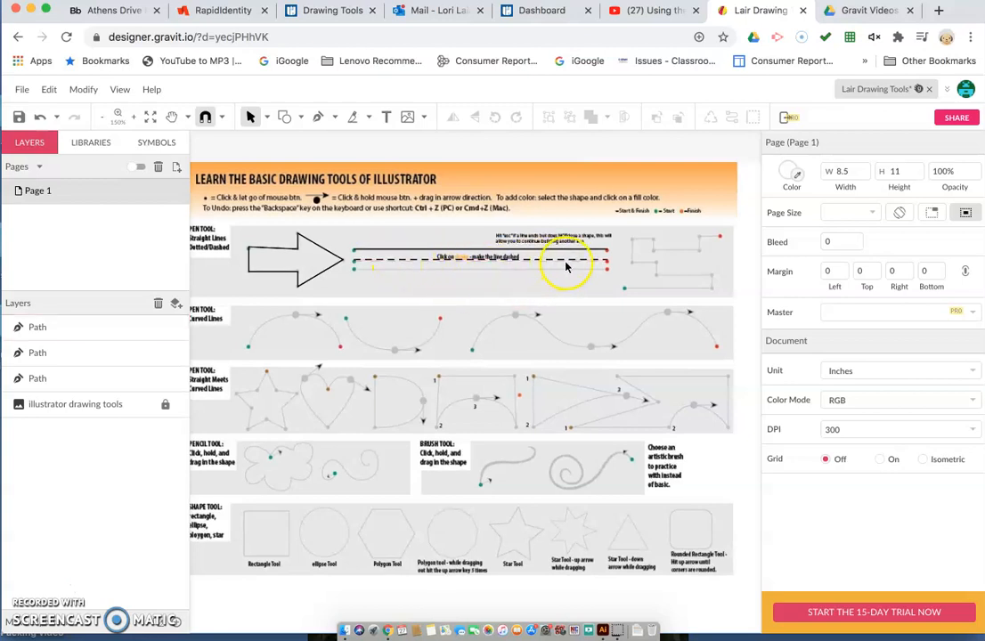
pyautogui.moveTo(574, 279)
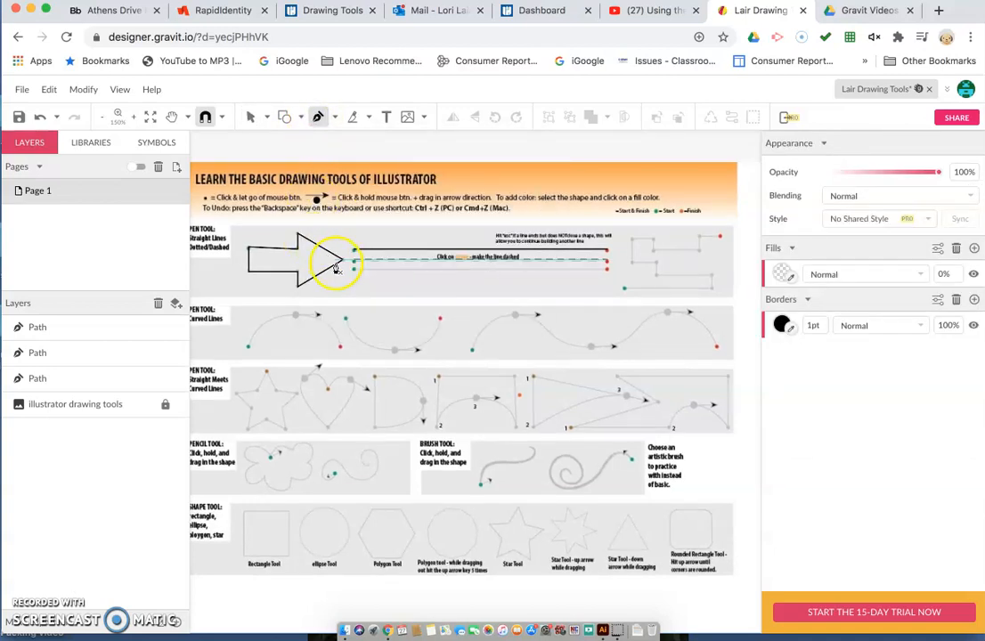
# - Draw the bottom horizontal line from its start dot below the dashed line
pyautogui.click(354, 271)
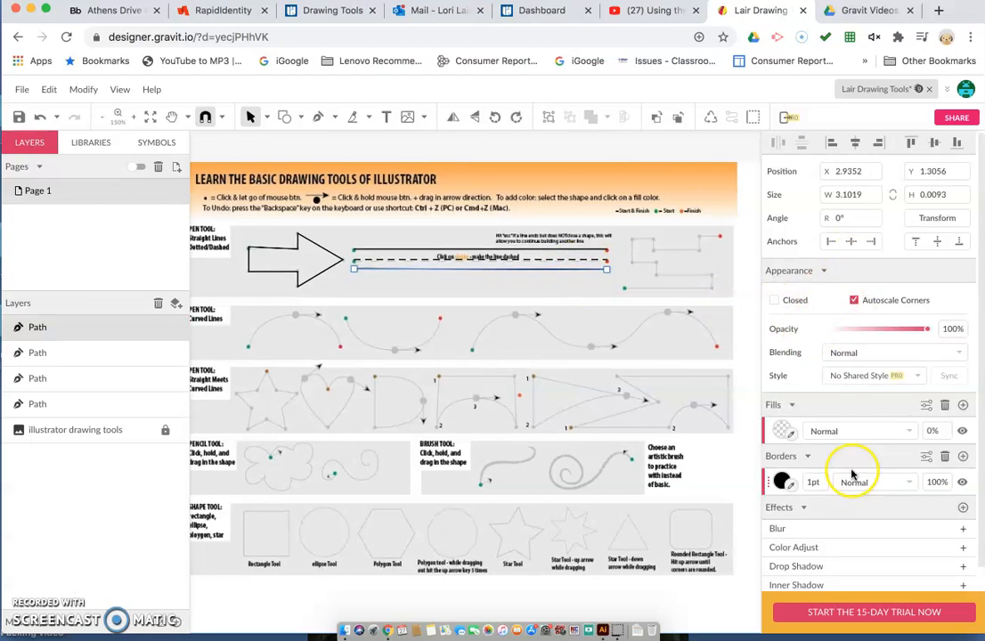
pyautogui.moveTo(923, 456)
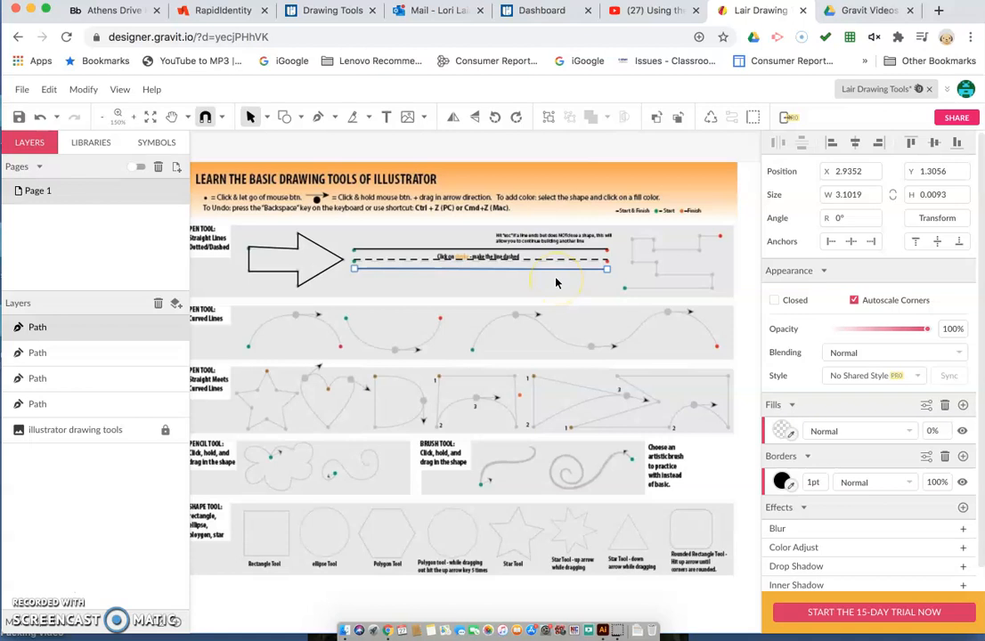
pyautogui.moveTo(624, 297)
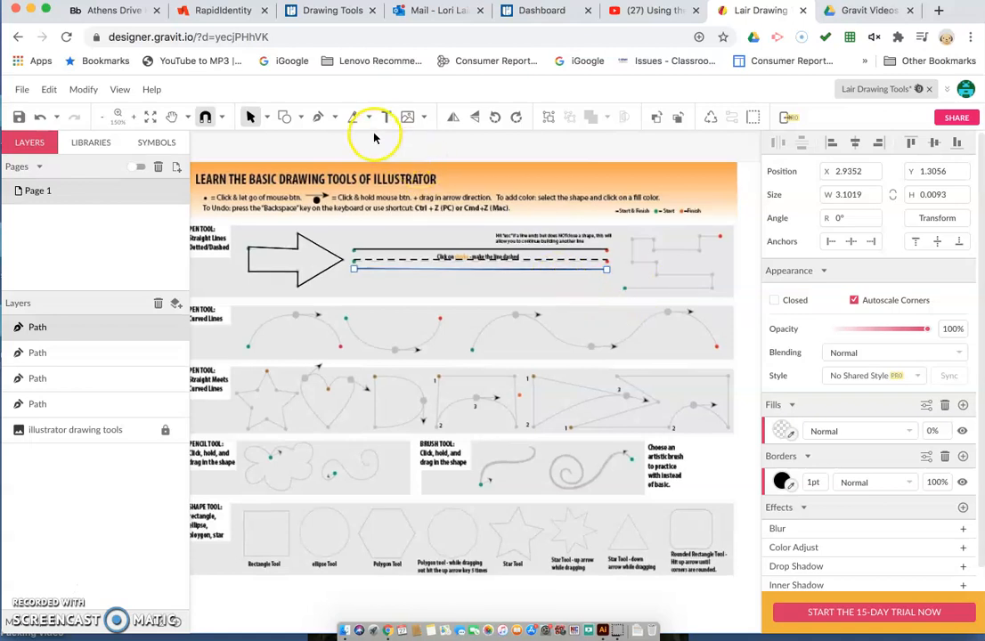
# - Trace the first few straight segments of the zigzag path from its start dot
pyautogui.click(317, 116)
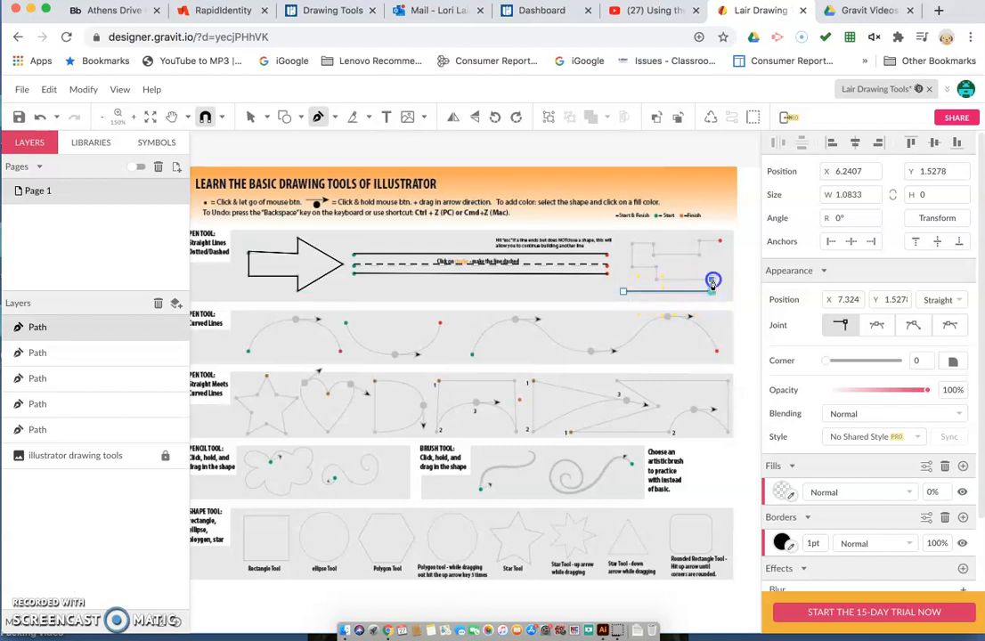
pyautogui.moveTo(713, 280); pyautogui.dragTo(657, 283)
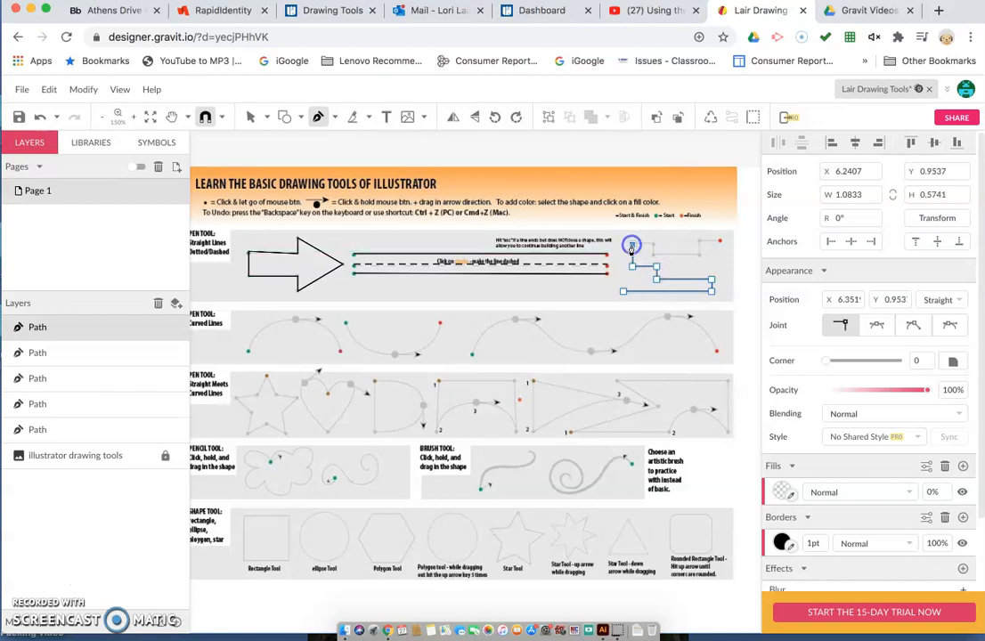
pyautogui.moveTo(631, 245); pyautogui.dragTo(654, 247)
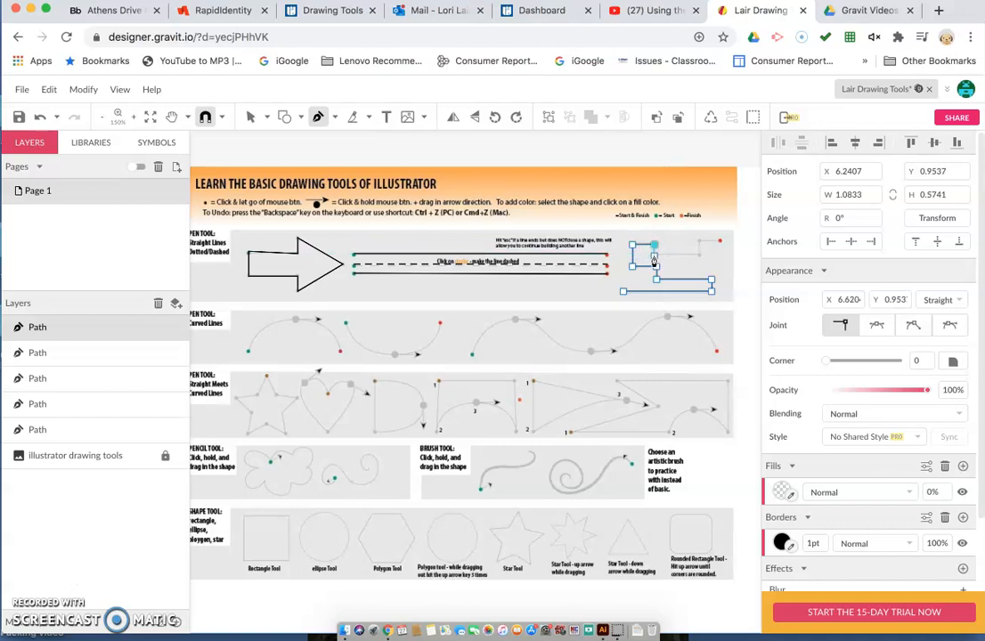
pyautogui.moveTo(653, 258); pyautogui.dragTo(696, 264)
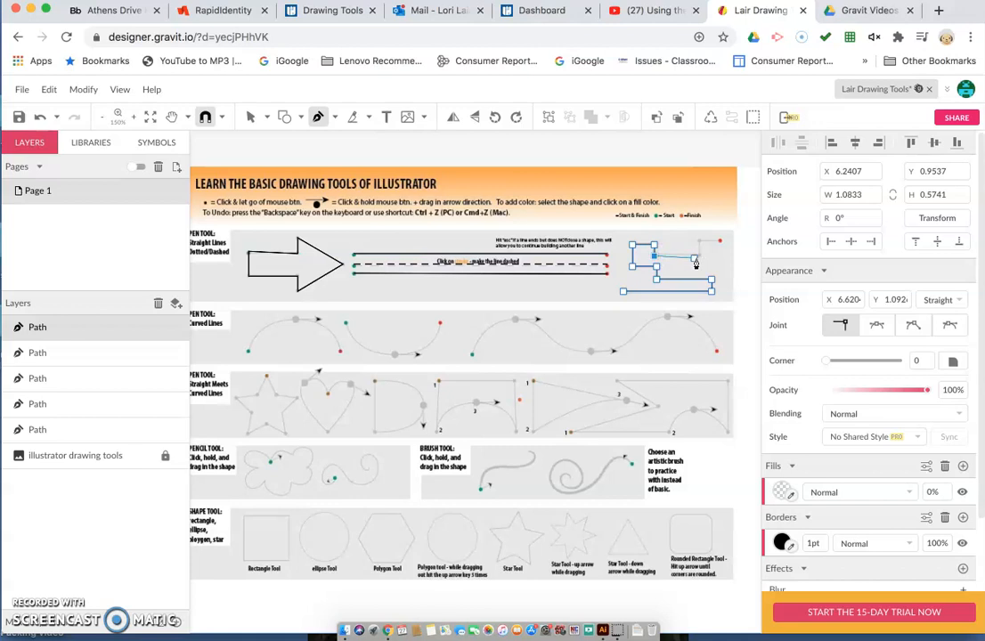